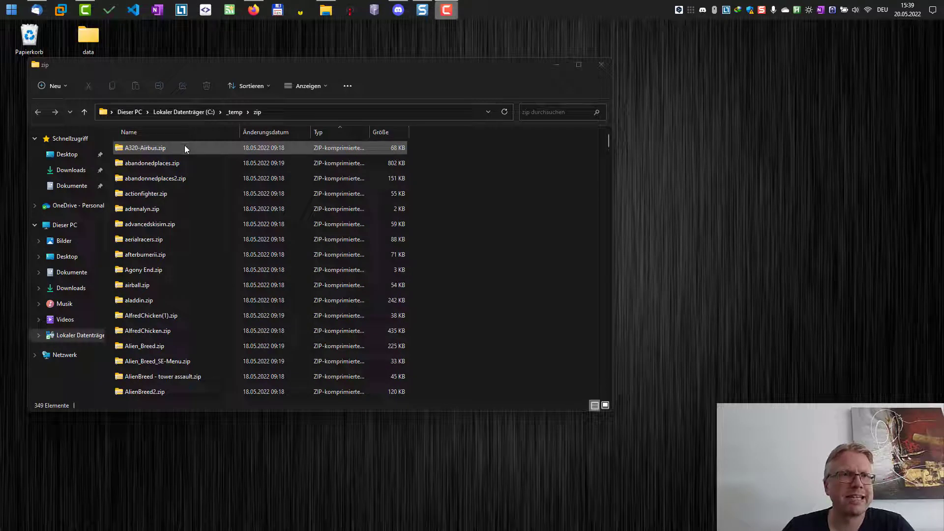
Launch a command prompt at C:\_temp\zip by entering cmd in the Explorer address bar
click(152, 163)
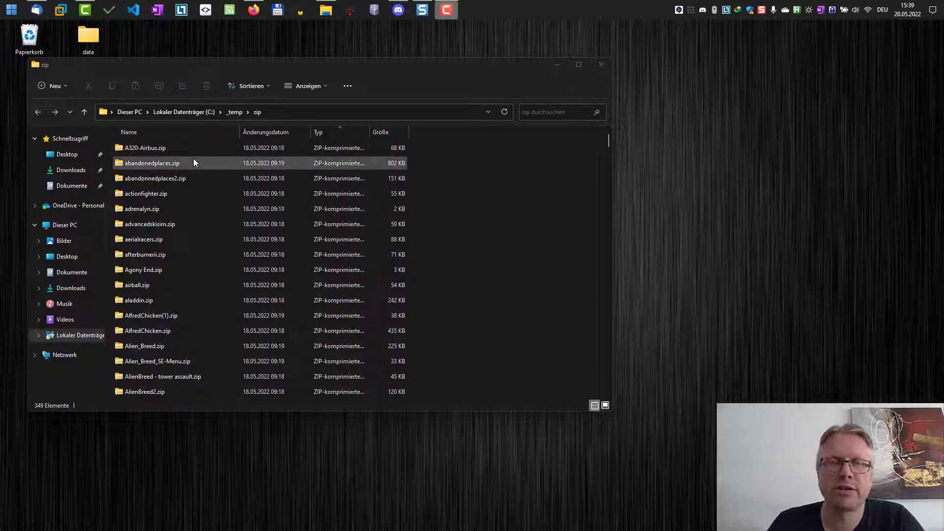
click(149, 224)
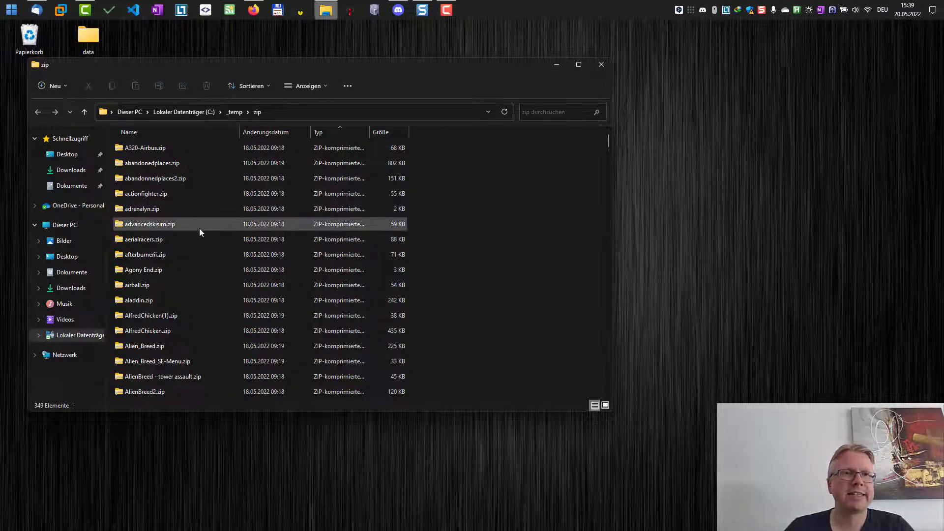
mouse_move(200, 232)
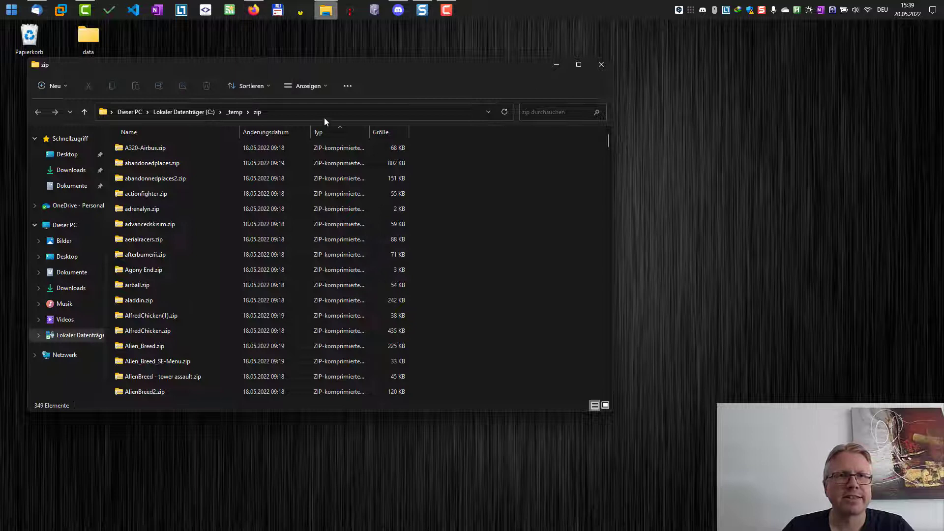
click(301, 112)
text(c)
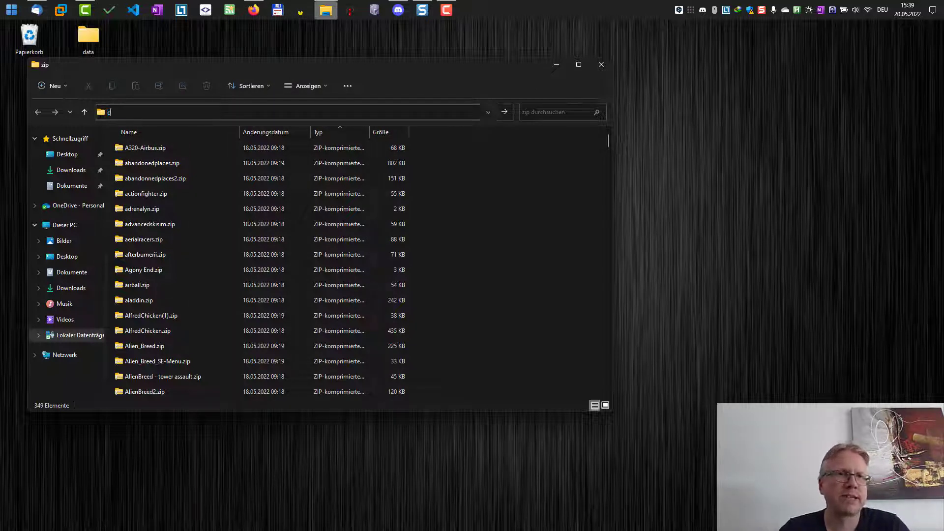
text(md)
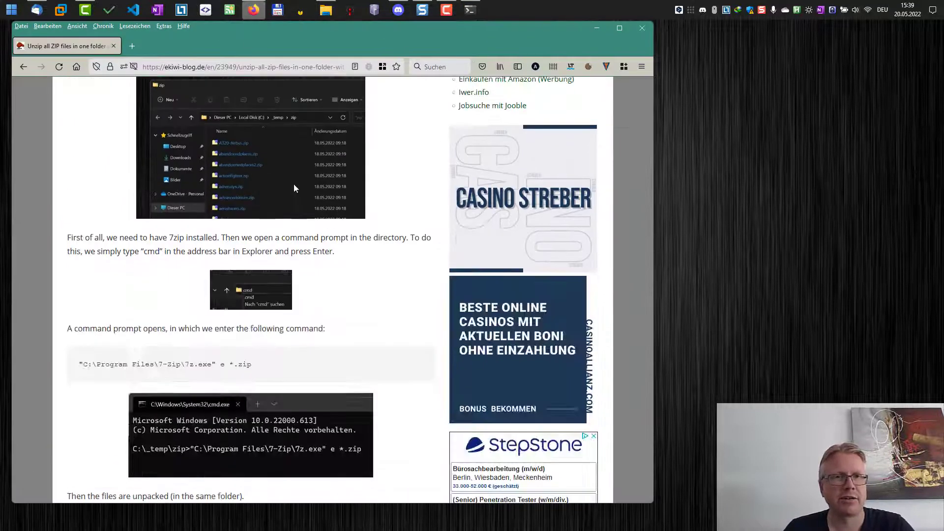
scroll(down, 3)
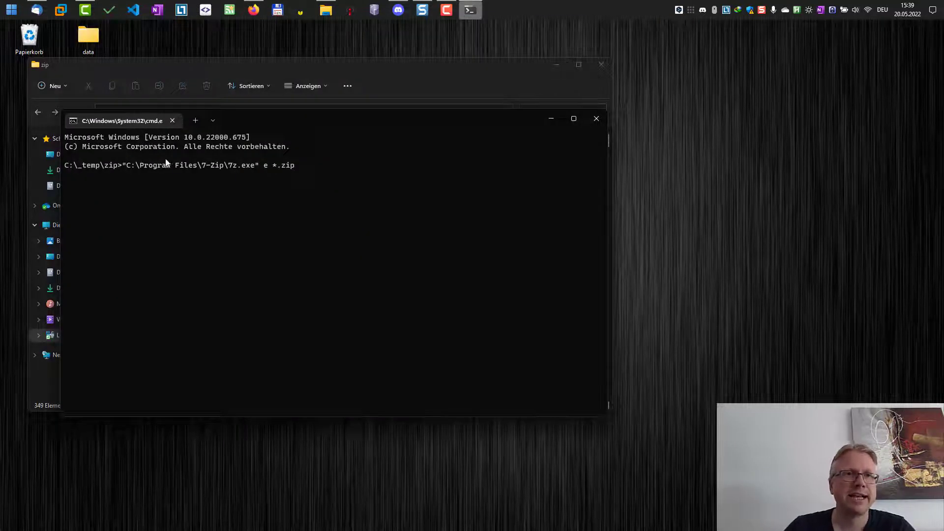
mouse_move(131, 173)
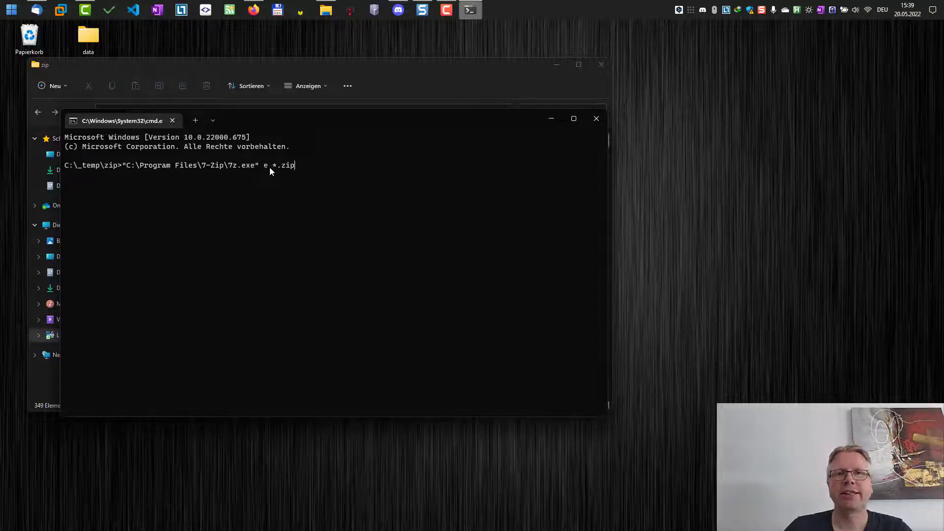
mouse_move(321, 174)
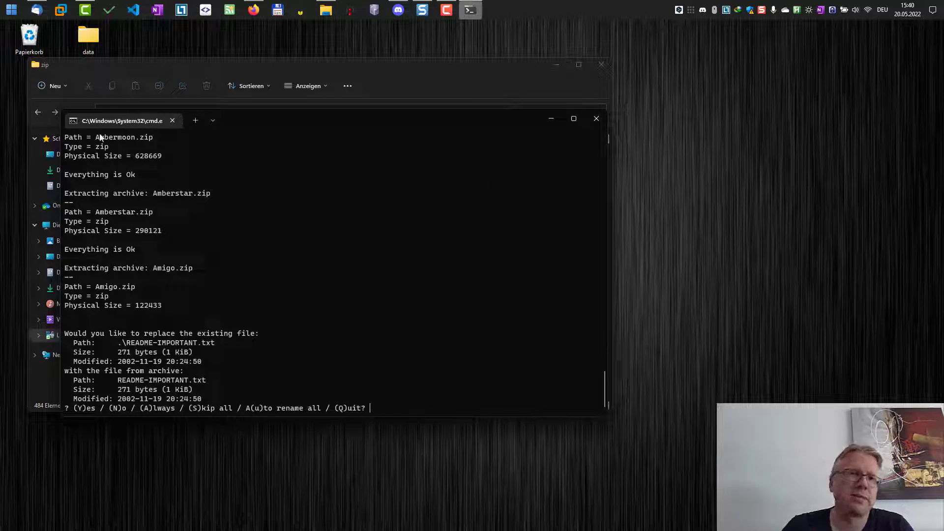
mouse_move(369, 352)
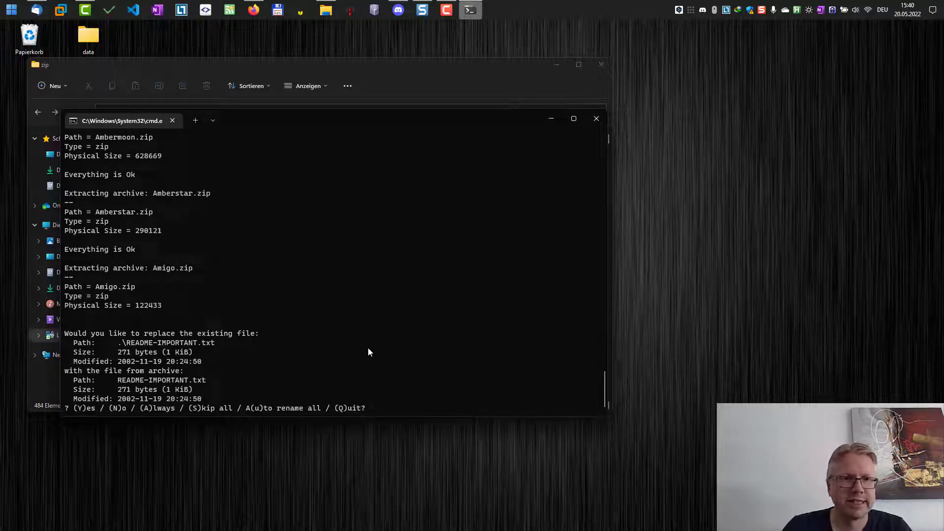
Answer the README-IMPORTANT.txt replace prompt with a for (A)lways overwrite
text(a)
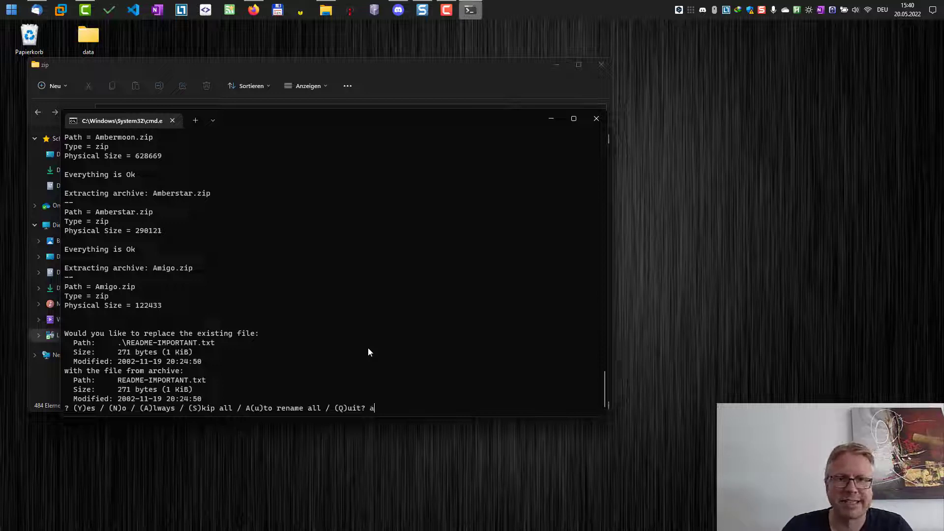
key(enter)
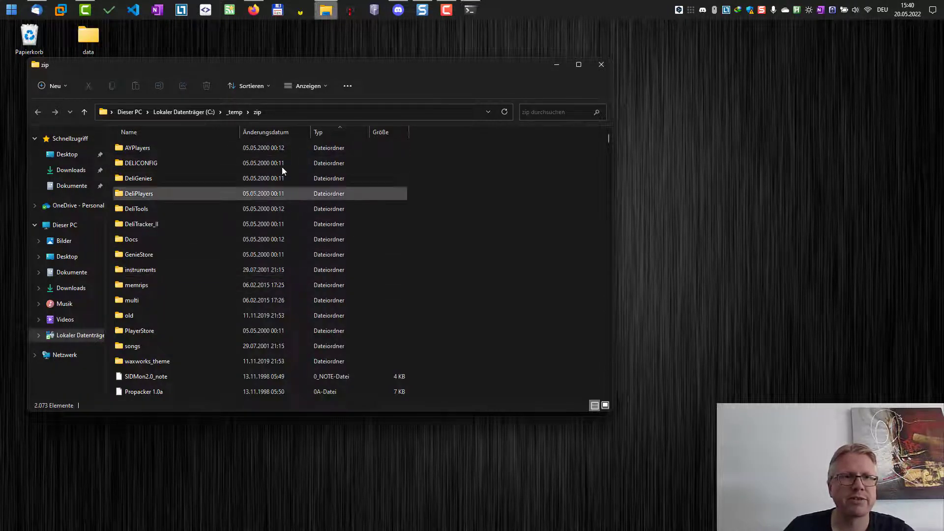
Browse the extracted items and select the 9tune_mine-fight.mod file among the 2,073 entries
click(139, 269)
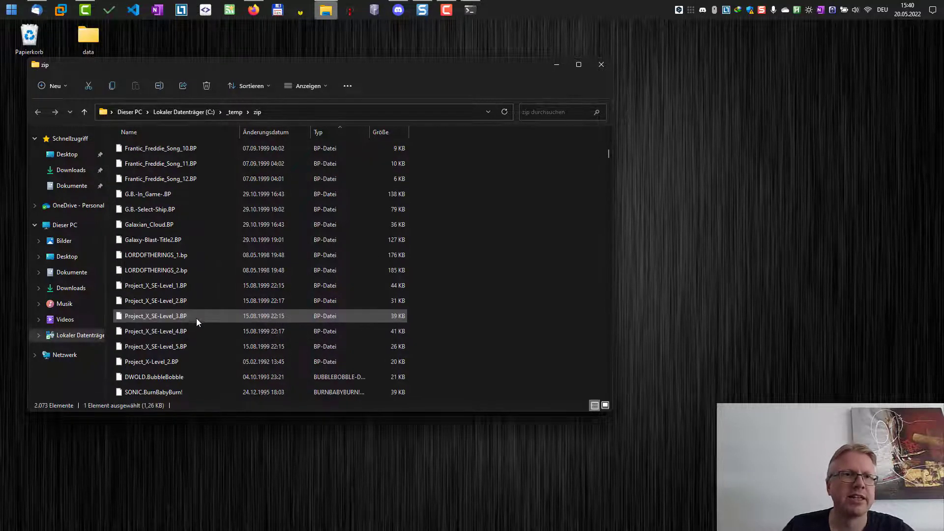
scroll(down, 3)
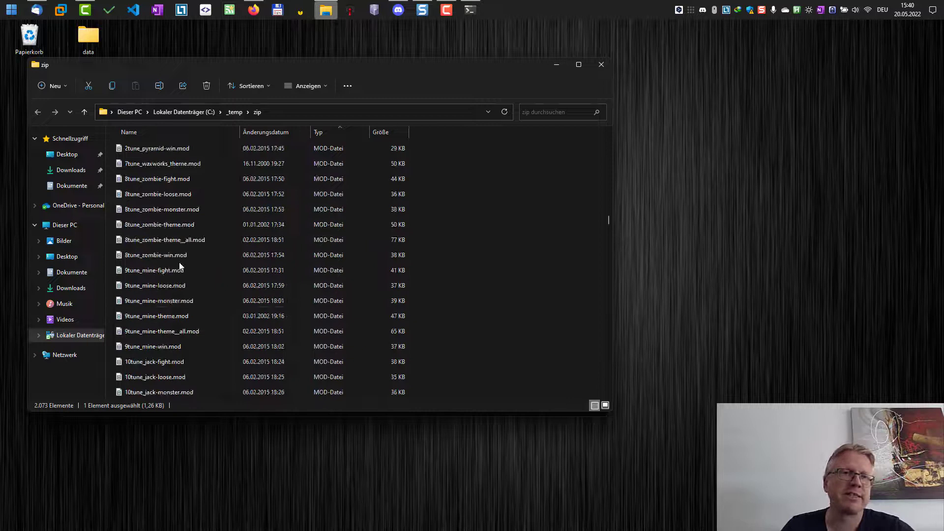
click(154, 269)
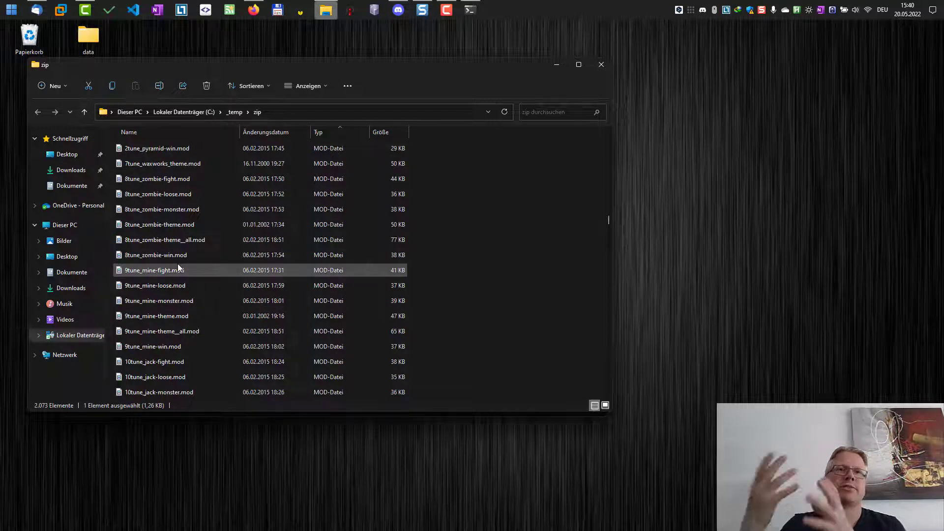